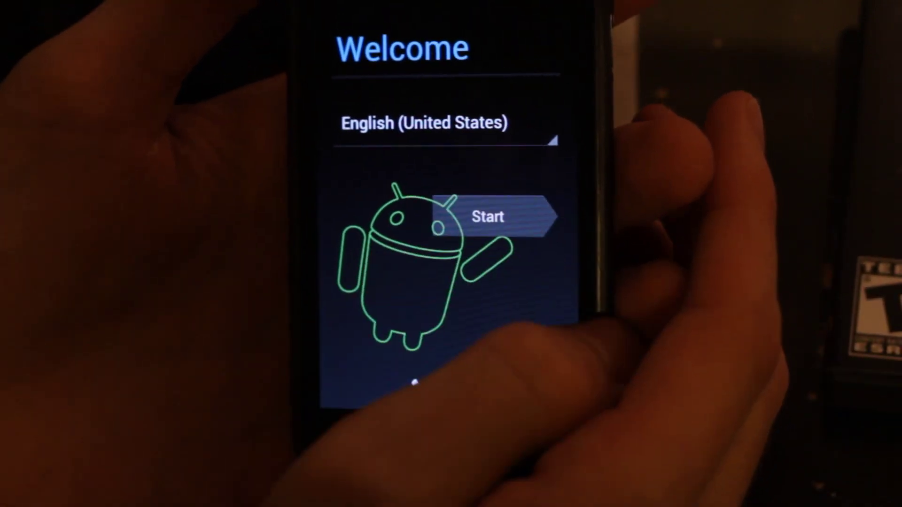
Complete the setup wizard with 'Not now' for the Google account, then bring up the app drawer
{"action": "left_click", "coordinate": [490, 217]}
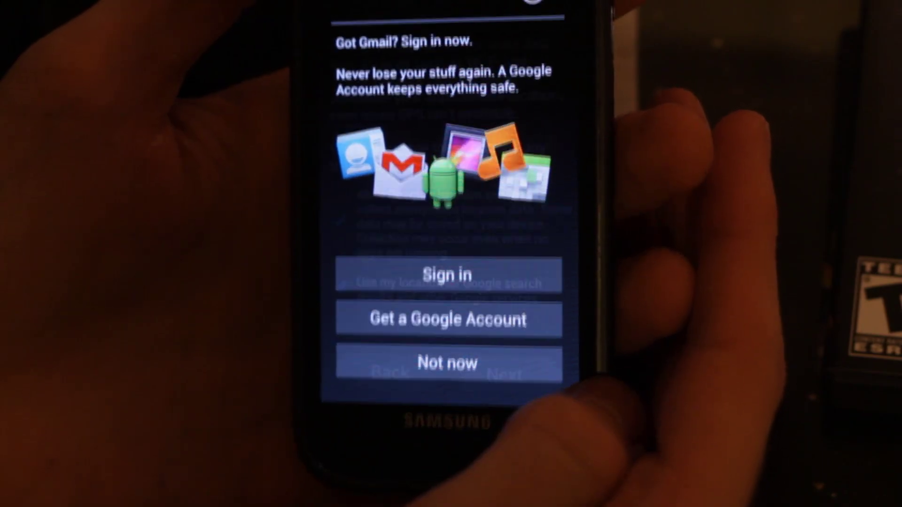
{"action": "left_click", "coordinate": [447, 364]}
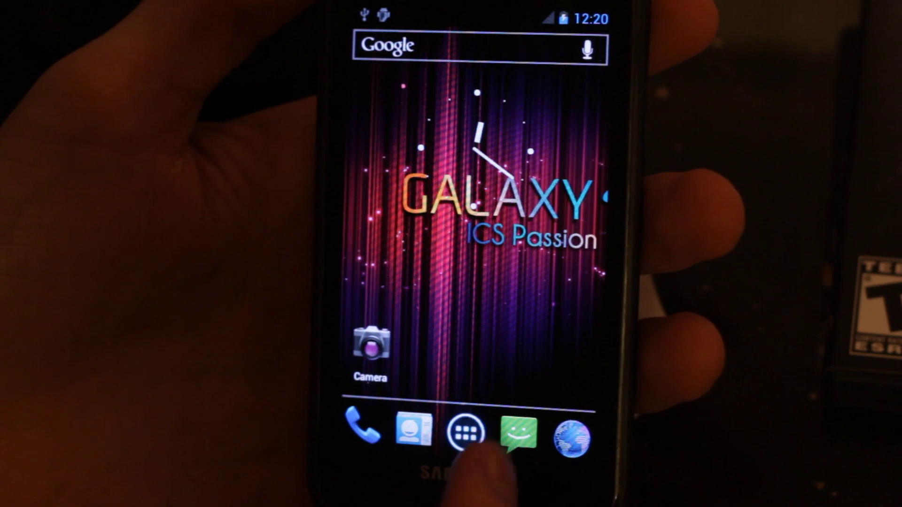
{"action": "left_click", "coordinate": [464, 432]}
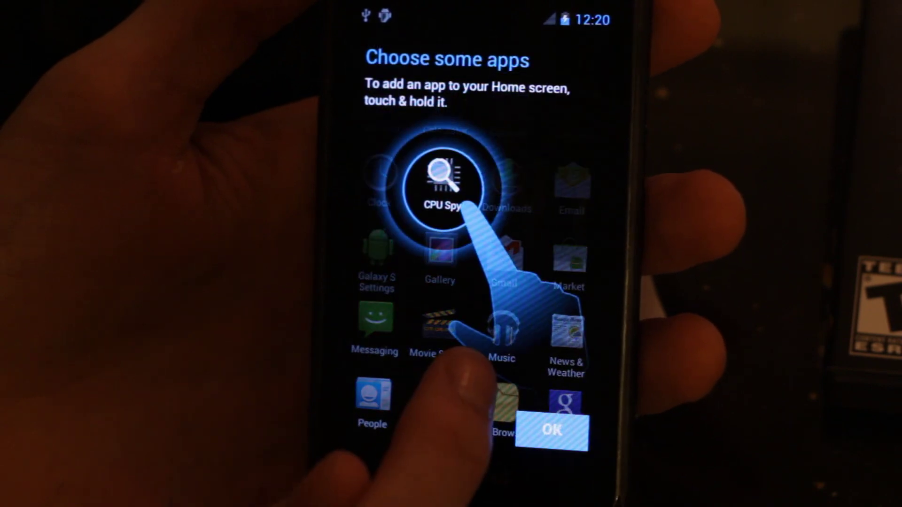